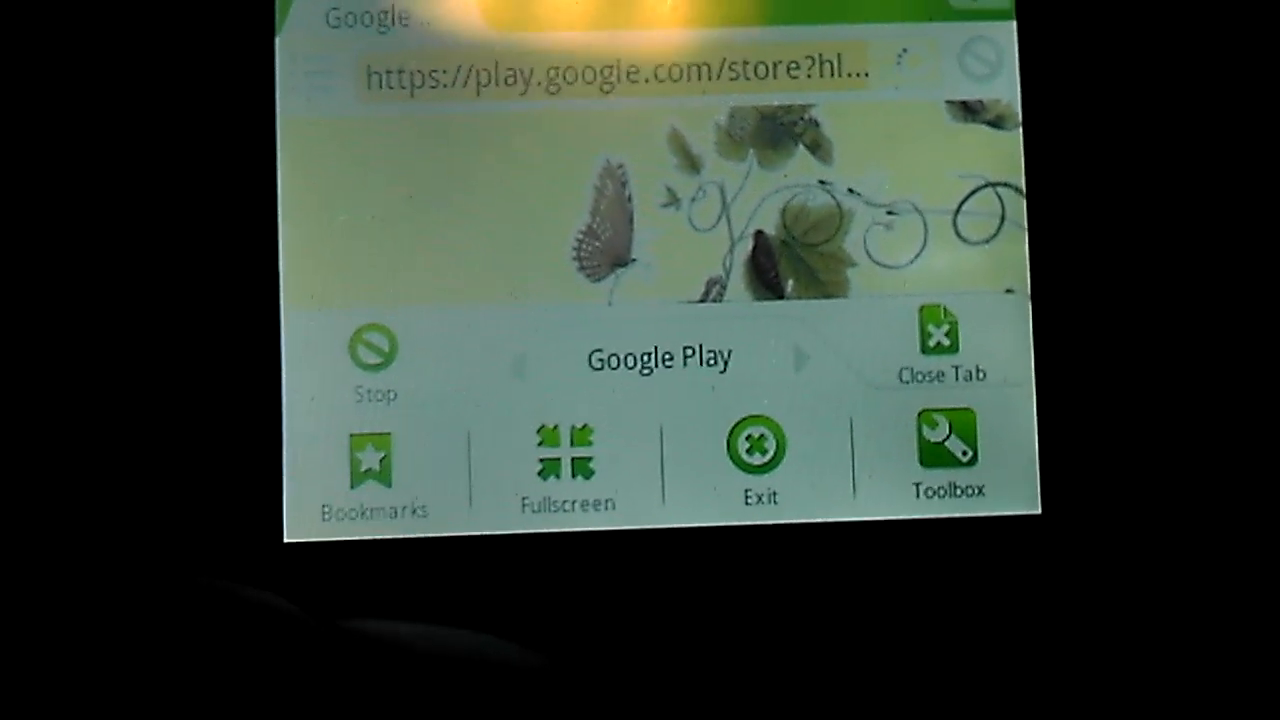
Exit Dolphin Browser from its menu and confirm, returning to the app launcher
click(373, 460)
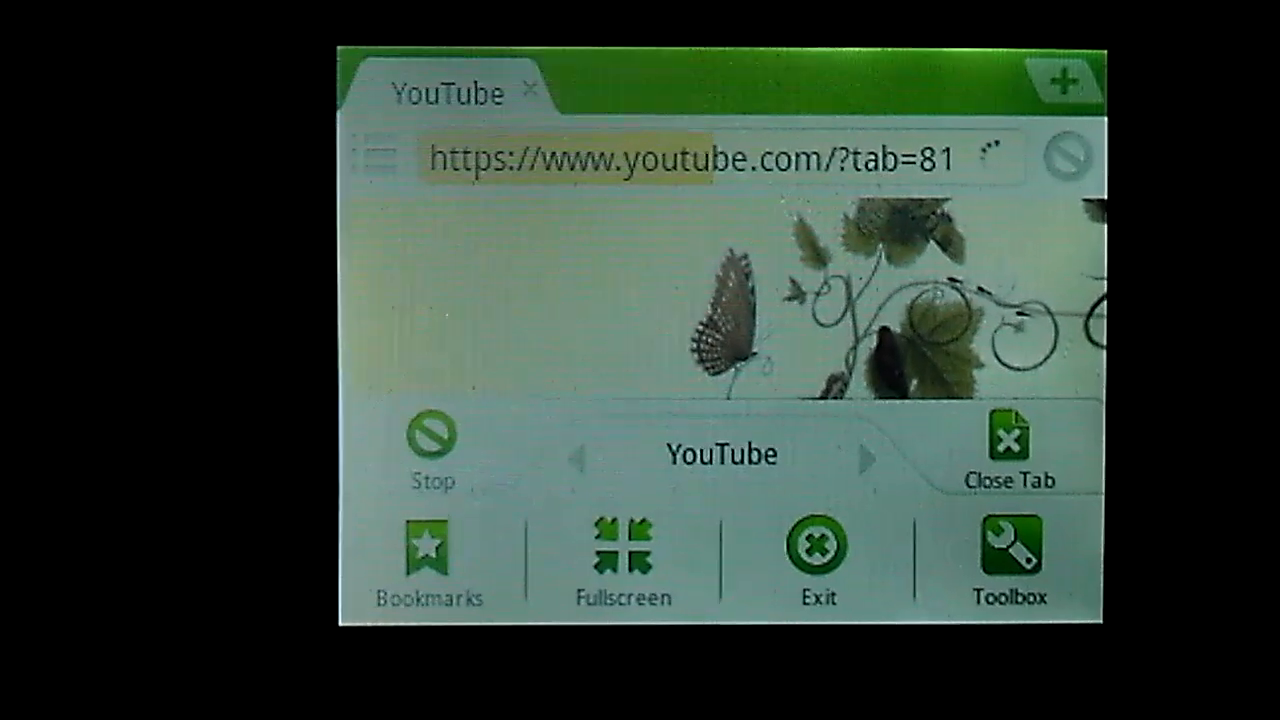
click(816, 555)
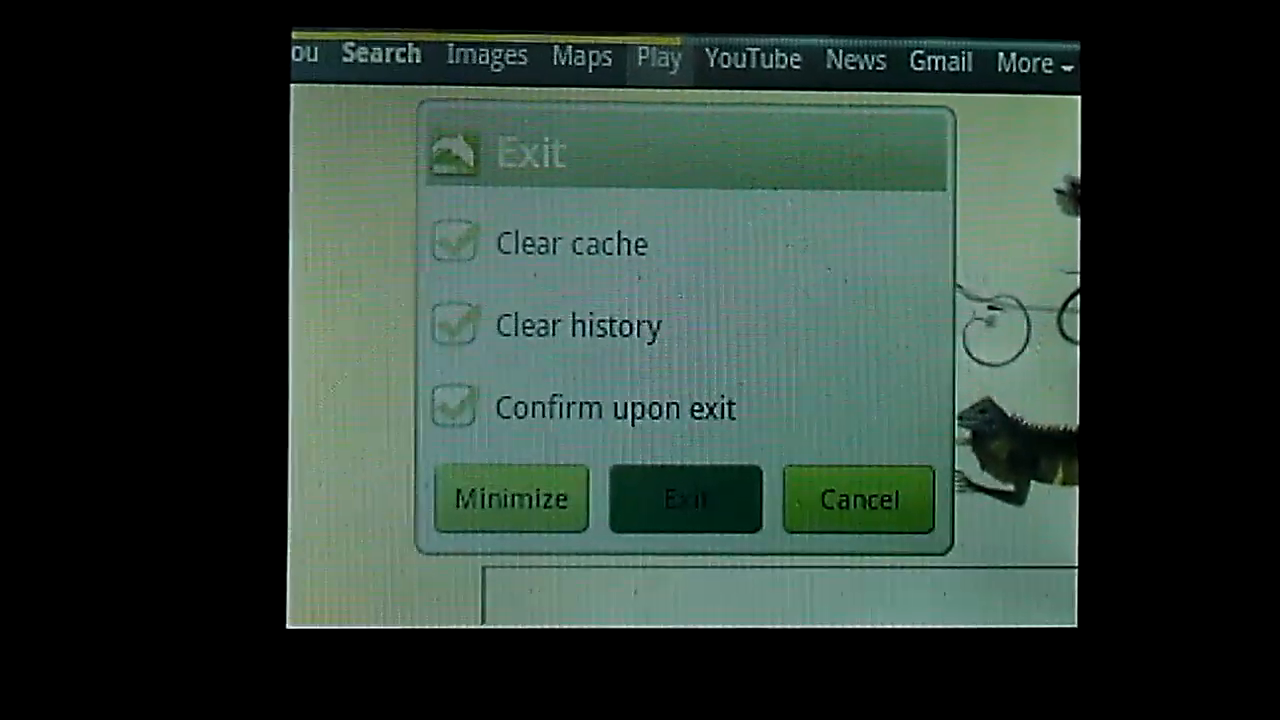
click(685, 500)
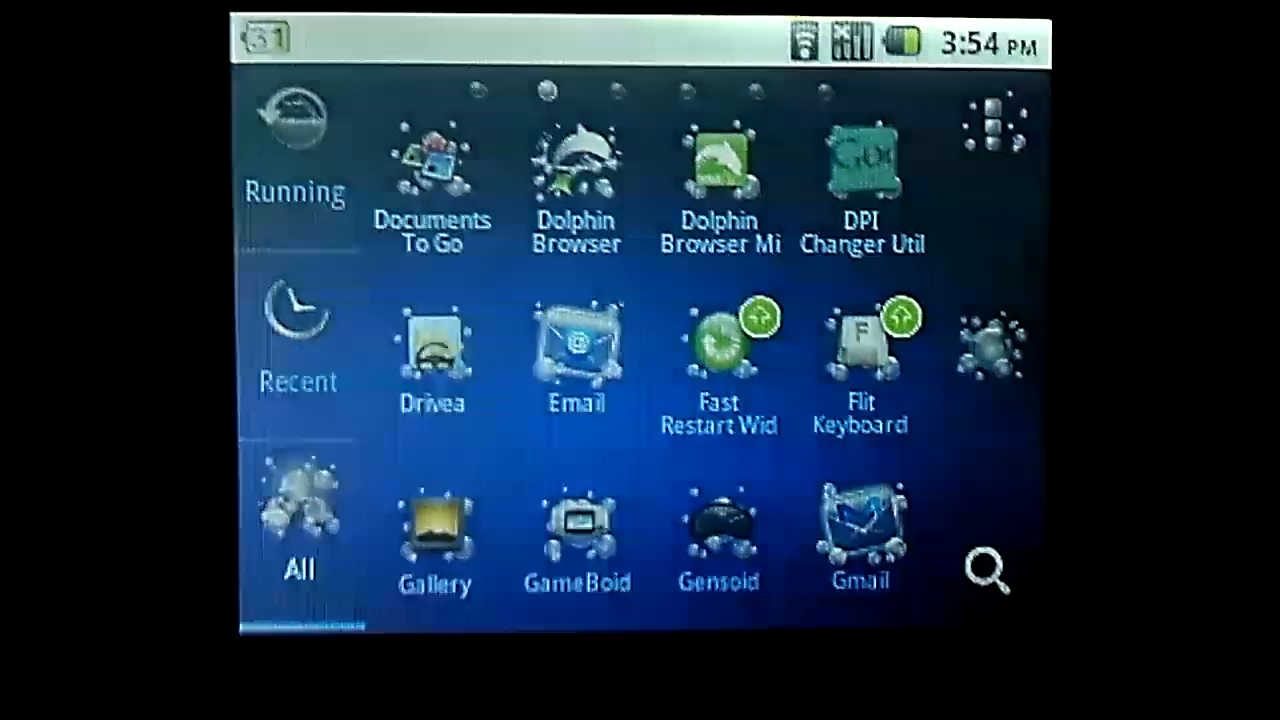